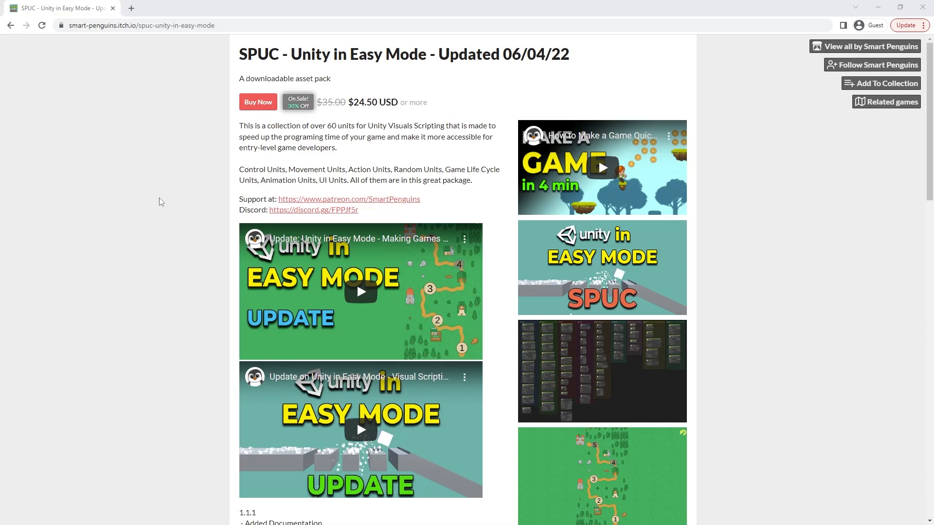
pyautogui.moveTo(400, 51)
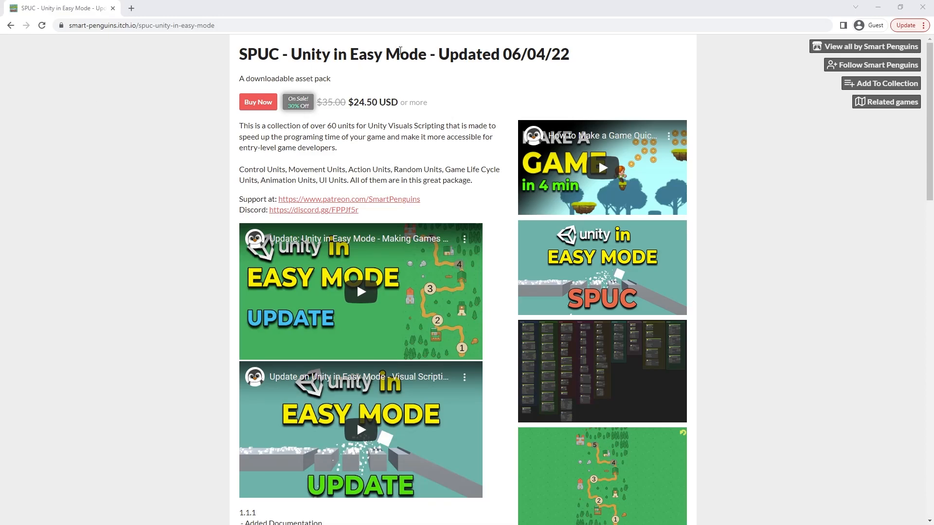
# Highlight the unit count in the description, then enlarge the units screenshot and scroll across it.
pyautogui.scroll(-3)
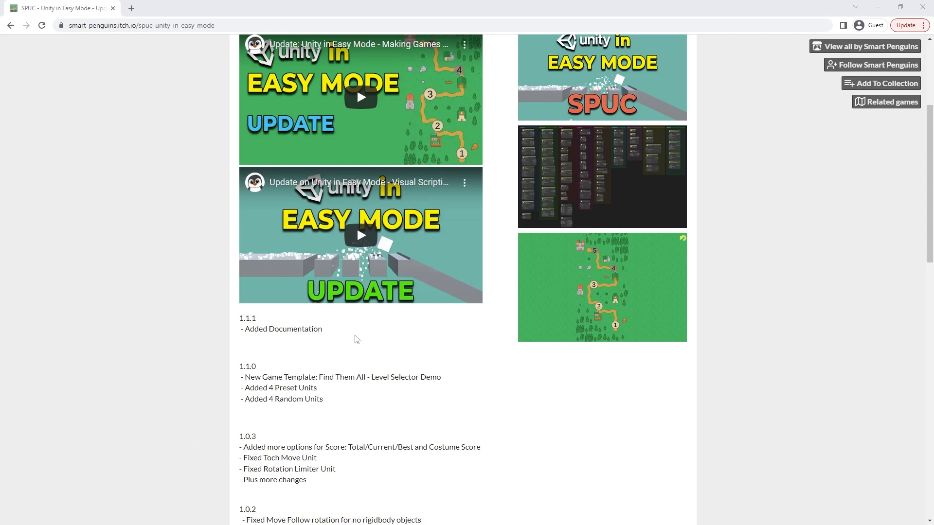
pyautogui.scroll(-3)
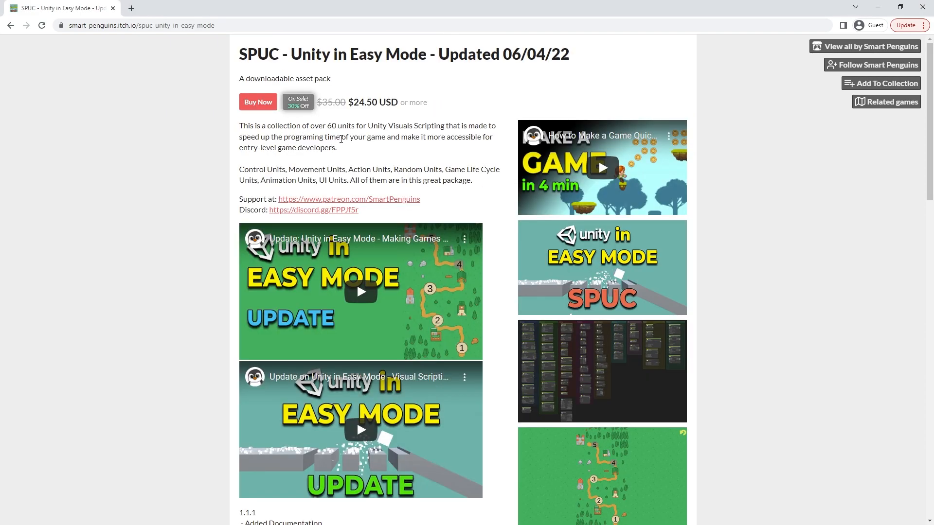
pyautogui.moveTo(341, 144)
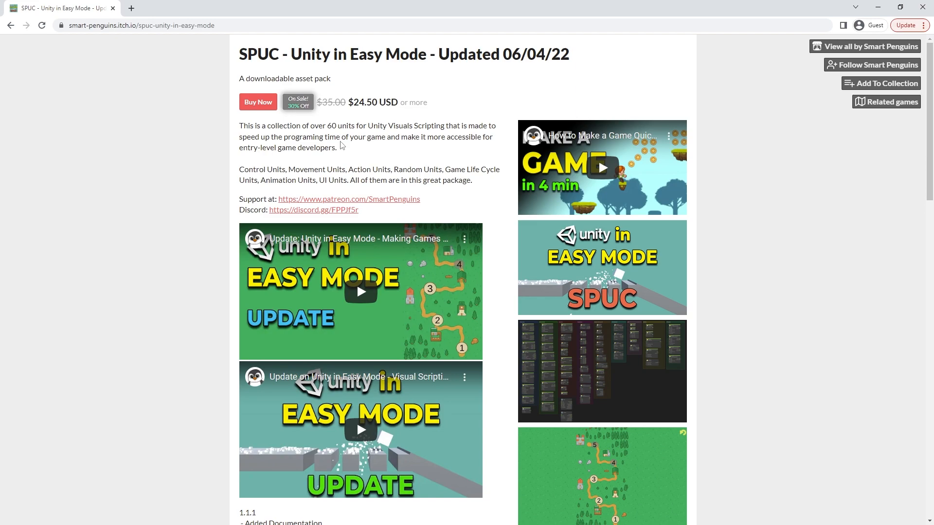
pyautogui.doubleClick(337, 126)
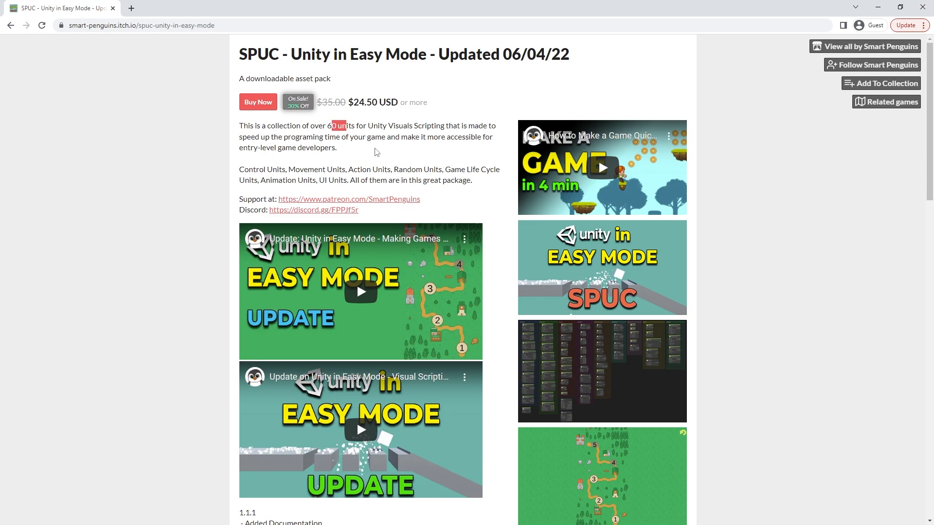
pyautogui.click(601, 371)
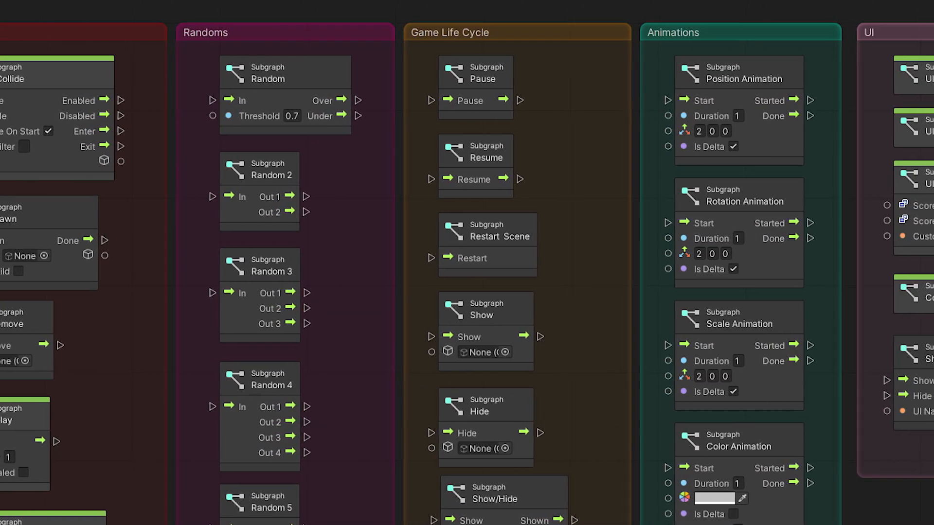
pyautogui.hscroll(3)
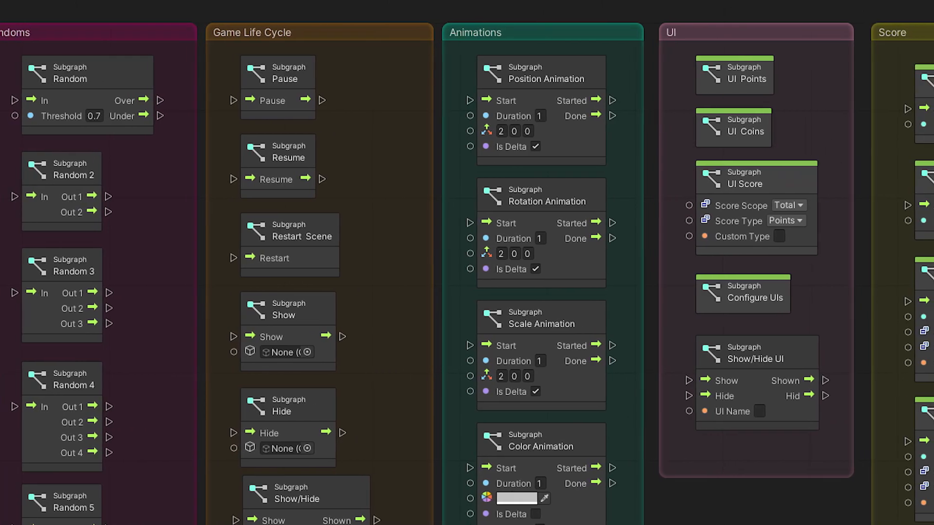